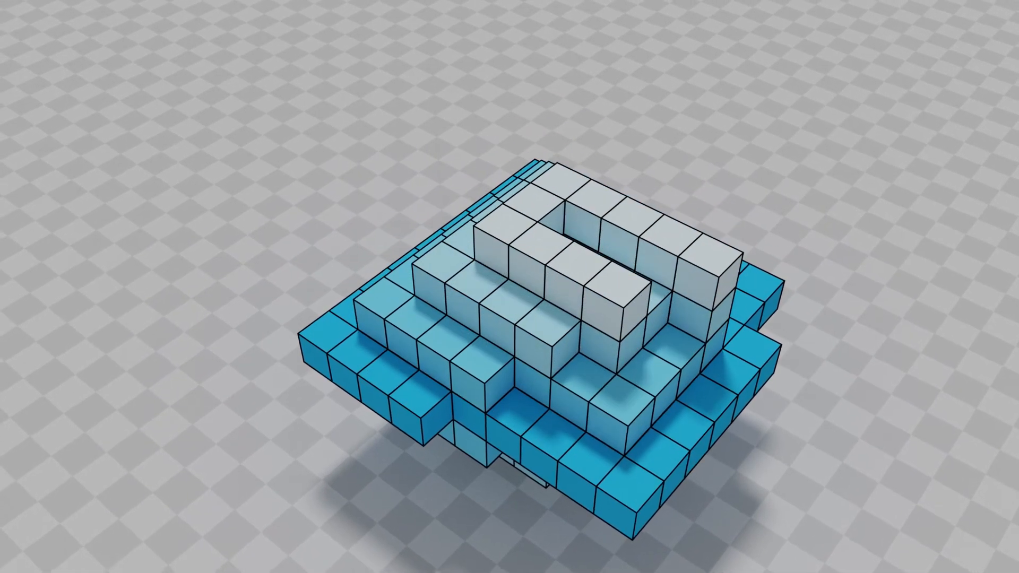
- Colour one front-edge cube of the bottom blue layer orange as a marker
{"action": "left_click", "coordinate": [461, 409]}
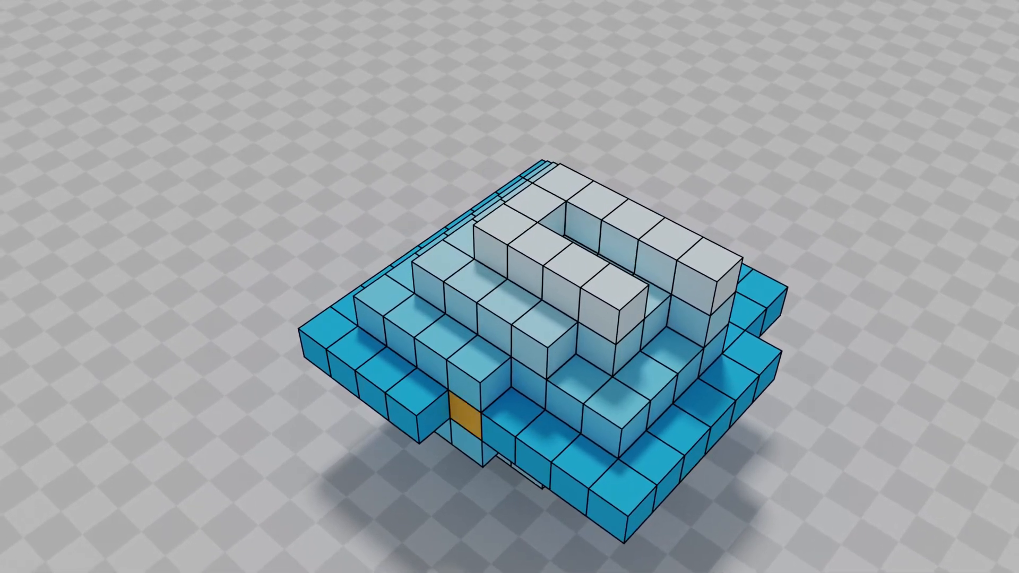